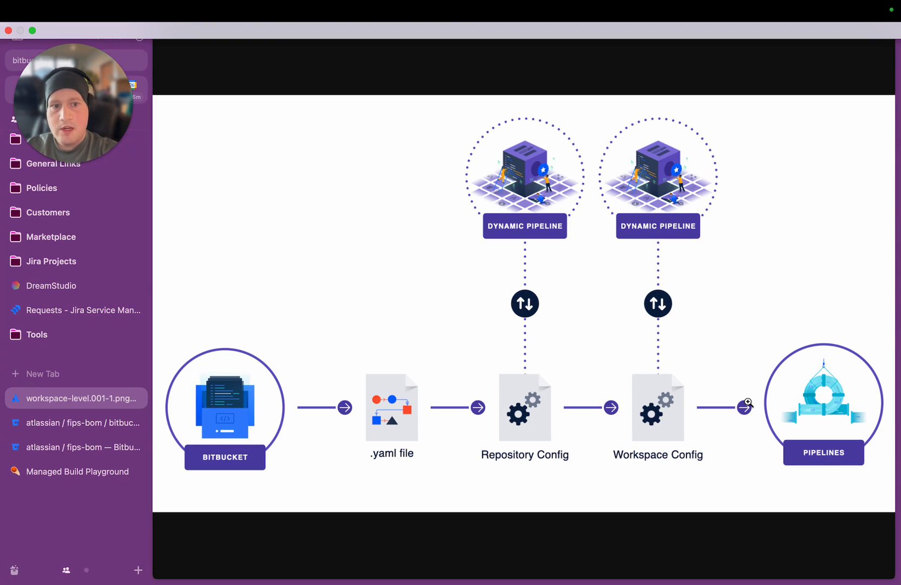
# Read through the generated pipeline YAML's build, security scan, Renovate, Sonarqube and release steps.
pyautogui.click(78, 471)
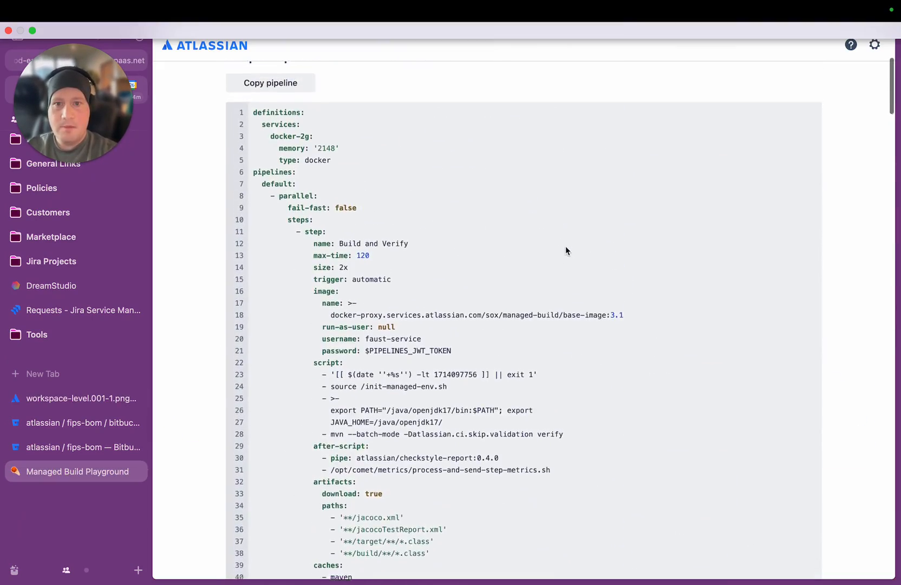
pyautogui.scroll(-3)
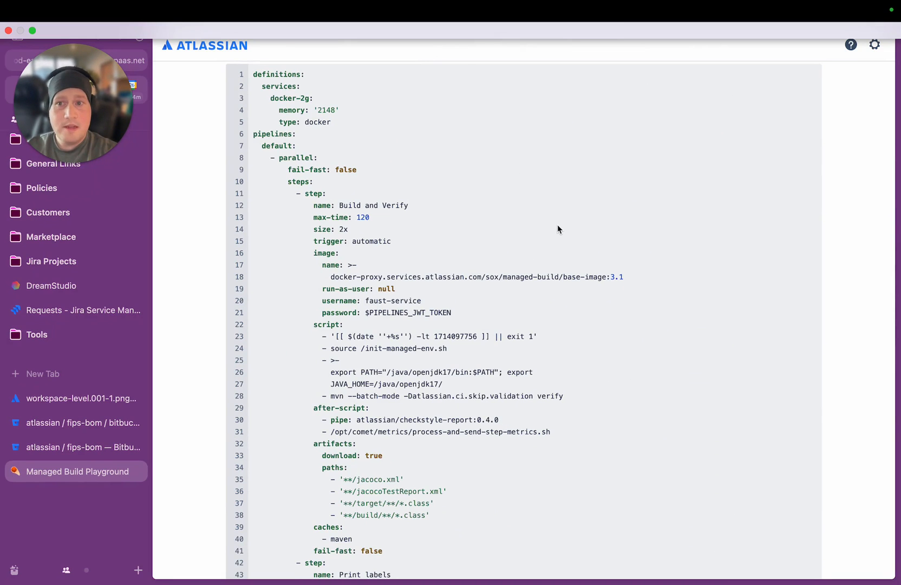
pyautogui.moveTo(565, 441)
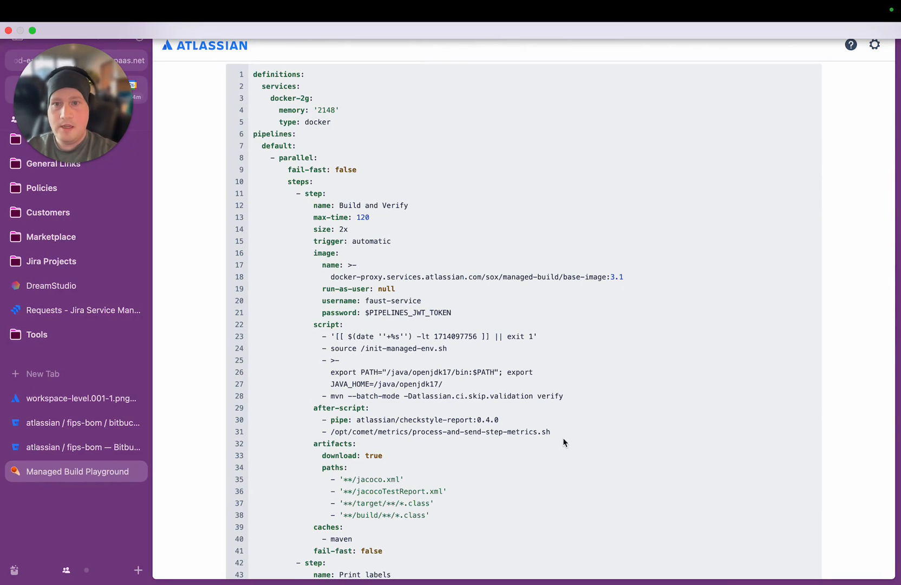
pyautogui.scroll(-3)
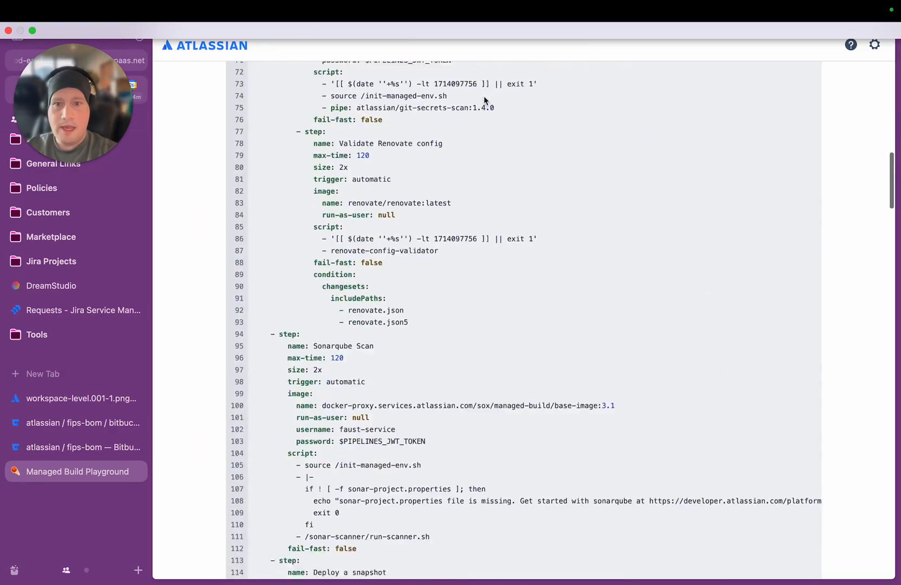
pyautogui.scroll(-3)
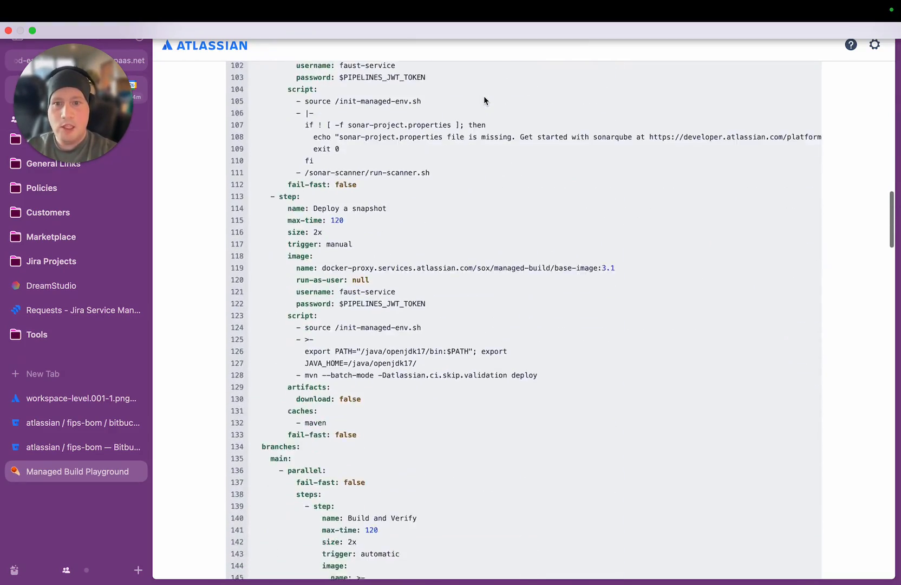
pyautogui.scroll(-3)
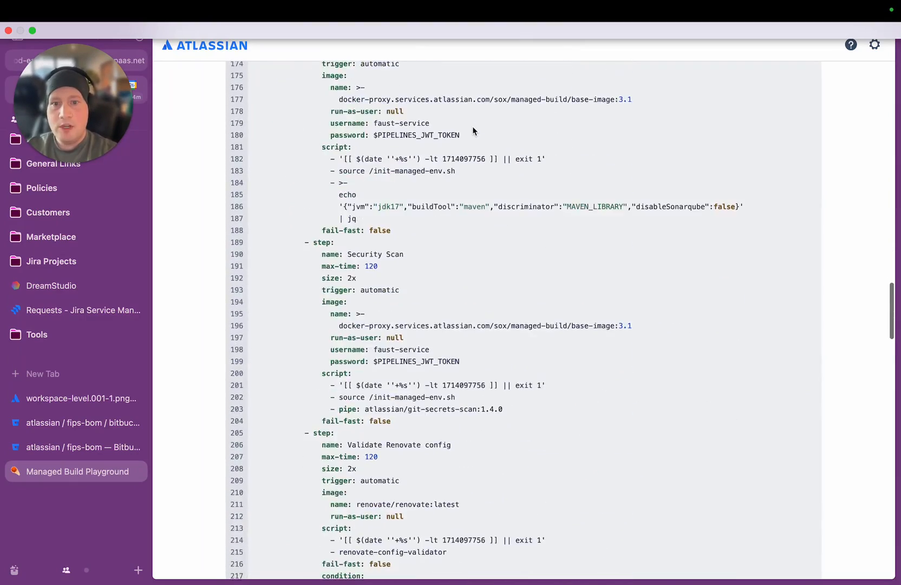
pyautogui.scroll(-3)
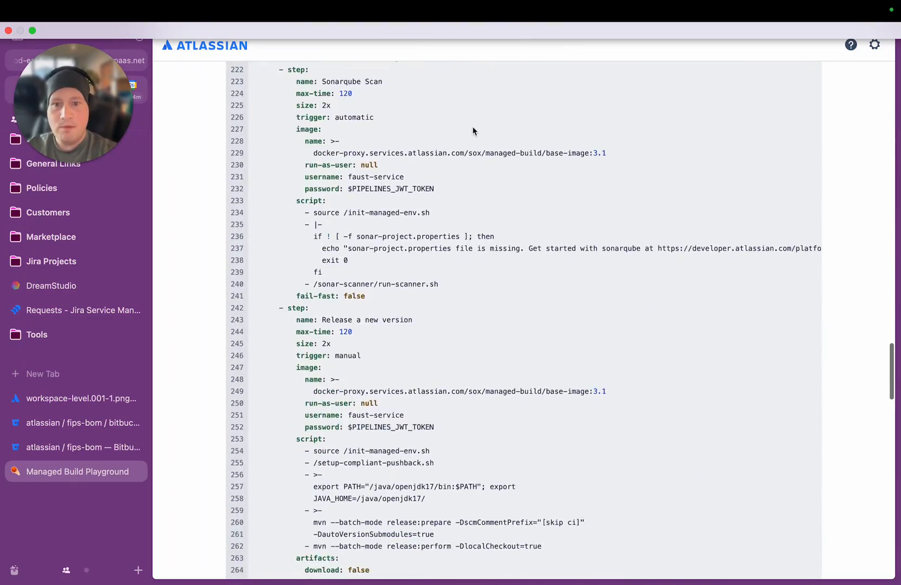
pyautogui.scroll(-3)
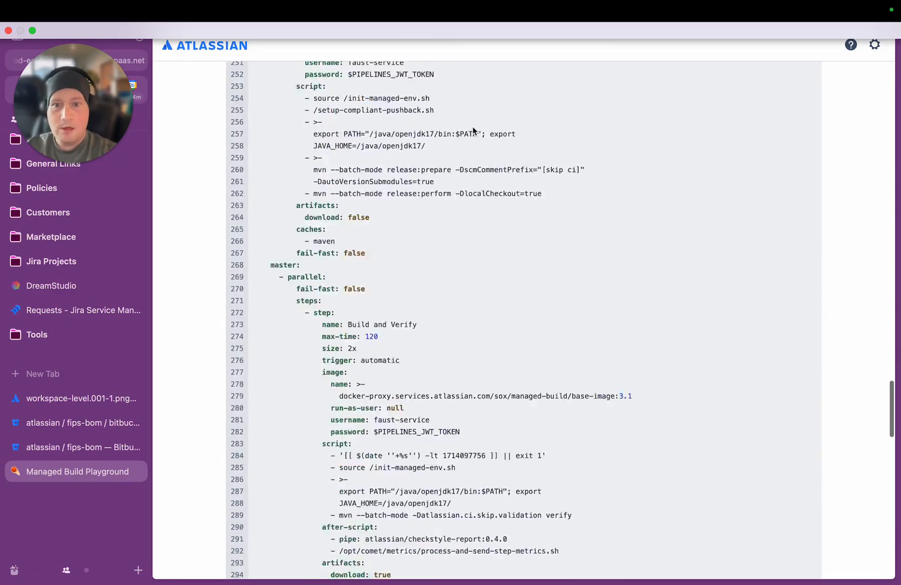
pyautogui.scroll(-3)
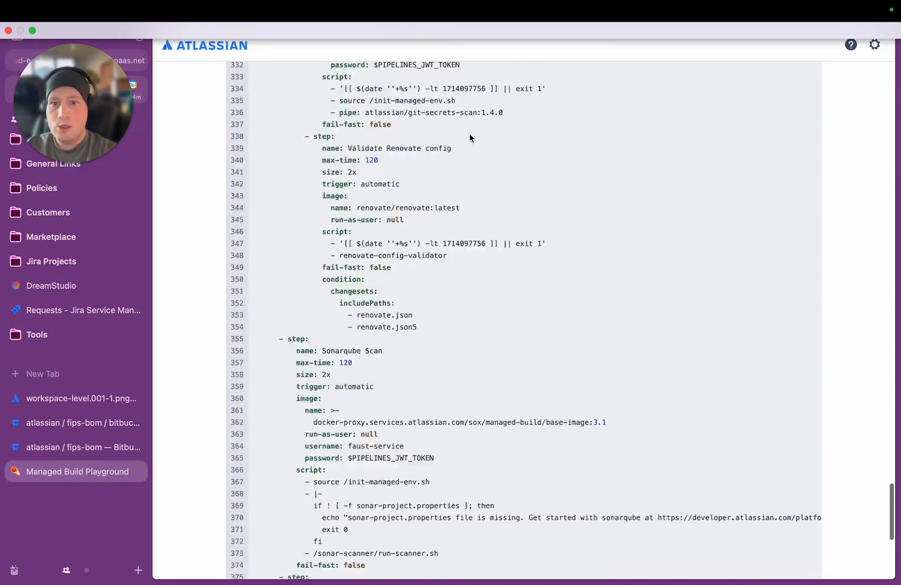
pyautogui.scroll(-3)
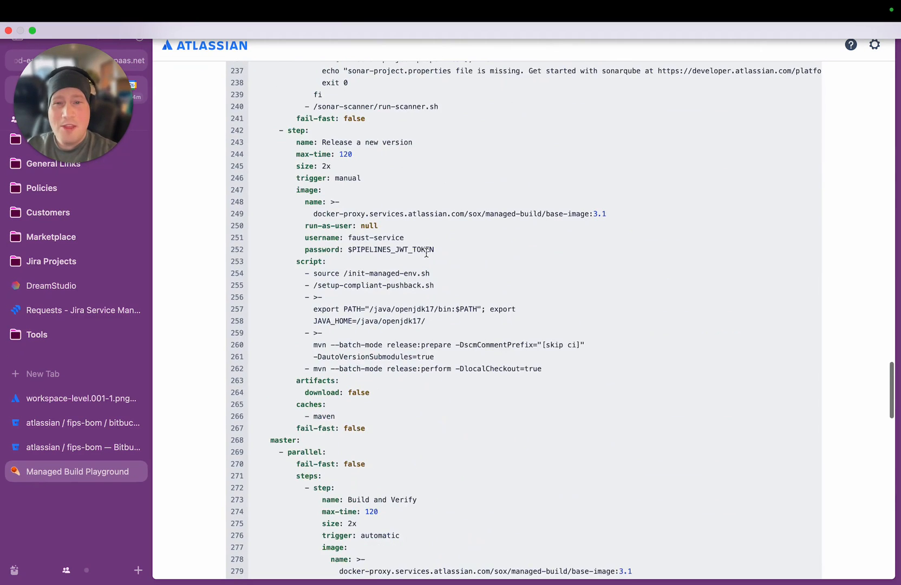
pyautogui.scroll(3)
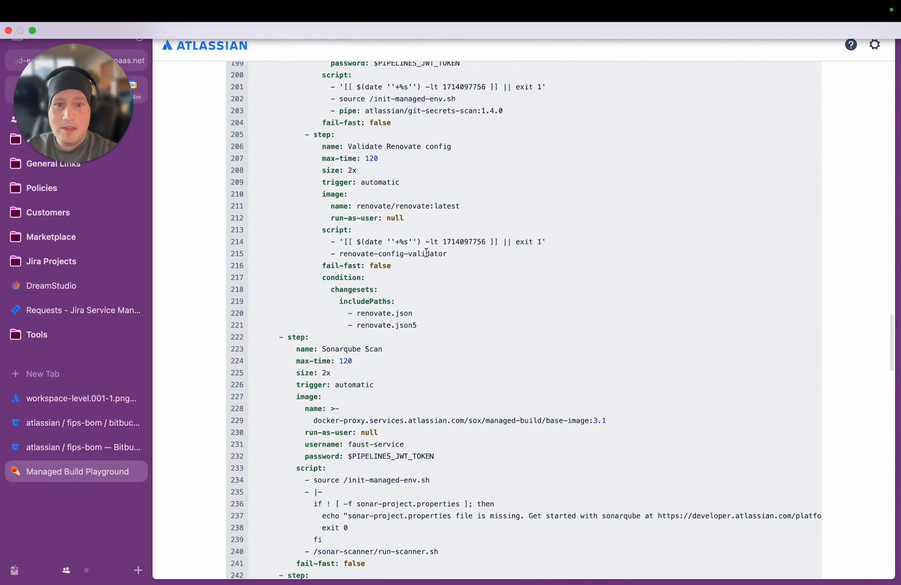
pyautogui.scroll(3)
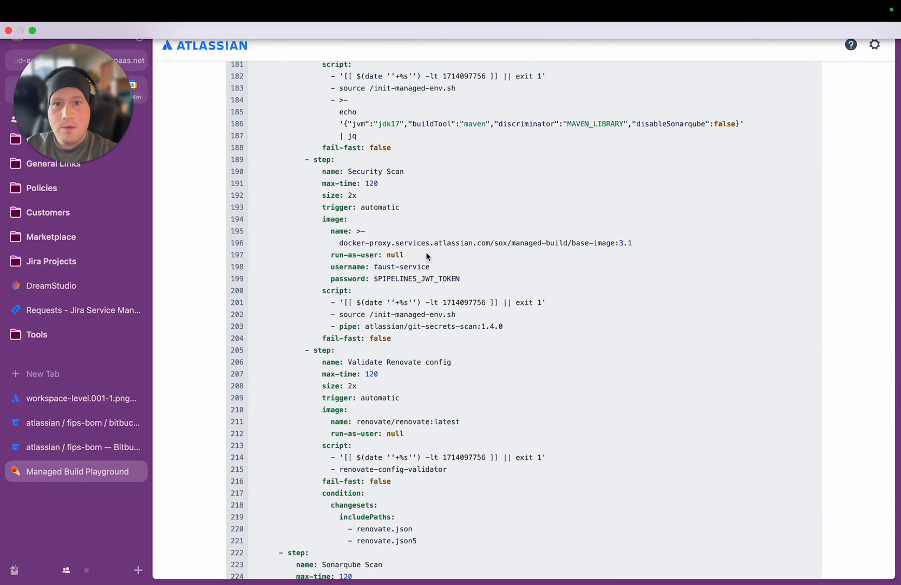
pyautogui.scroll(3)
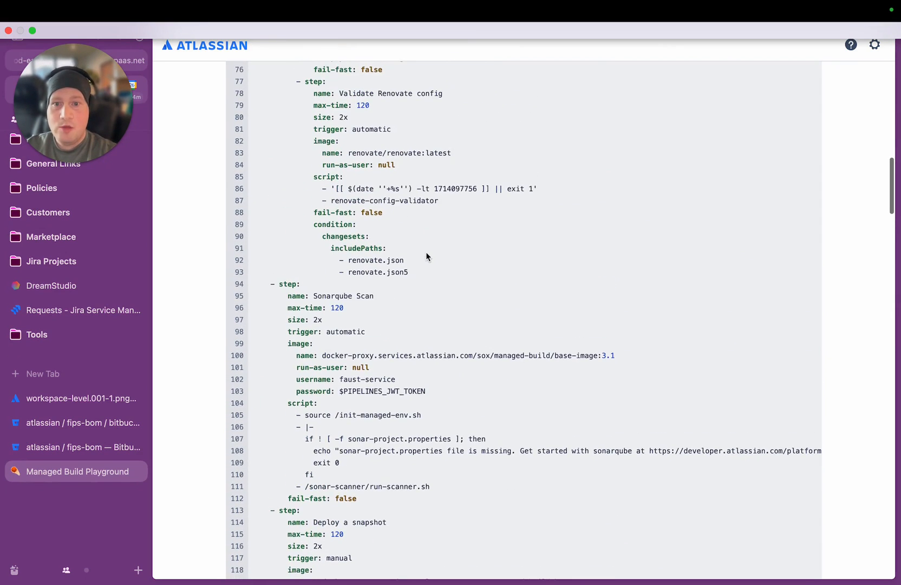
pyautogui.scroll(3)
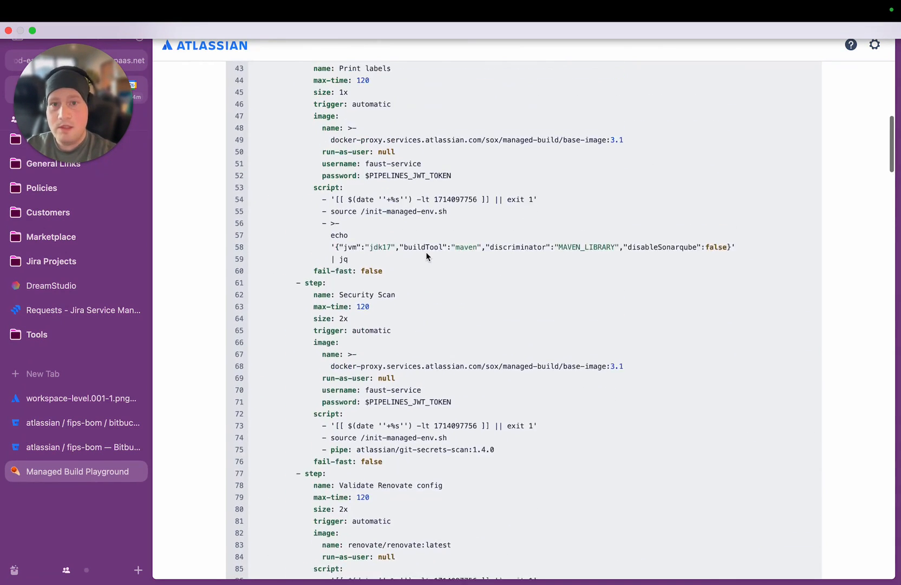
pyautogui.scroll(3)
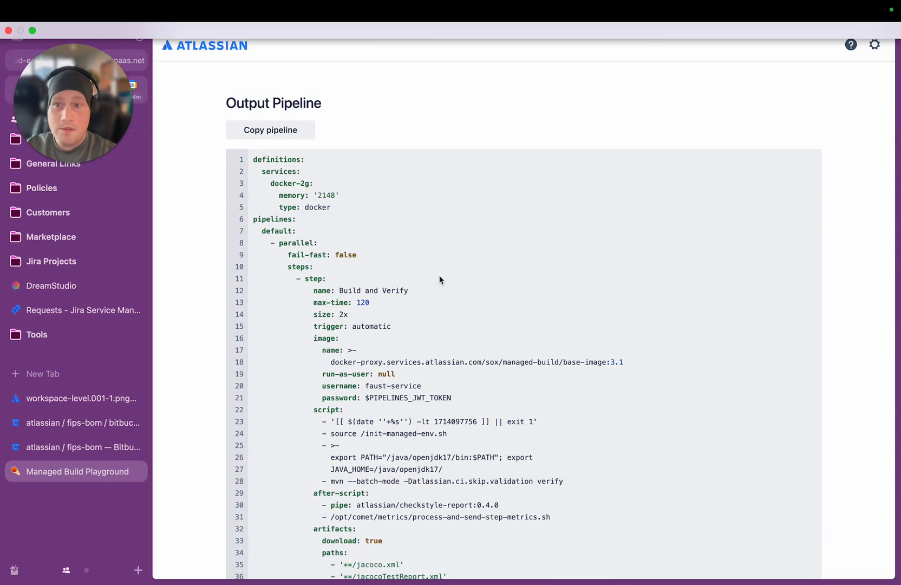
pyautogui.moveTo(460, 419)
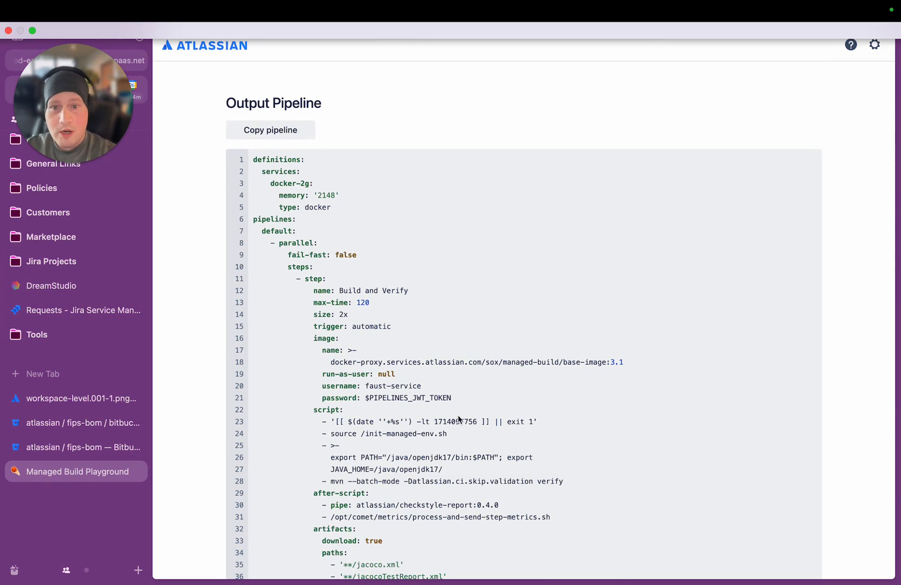
pyautogui.scroll(-3)
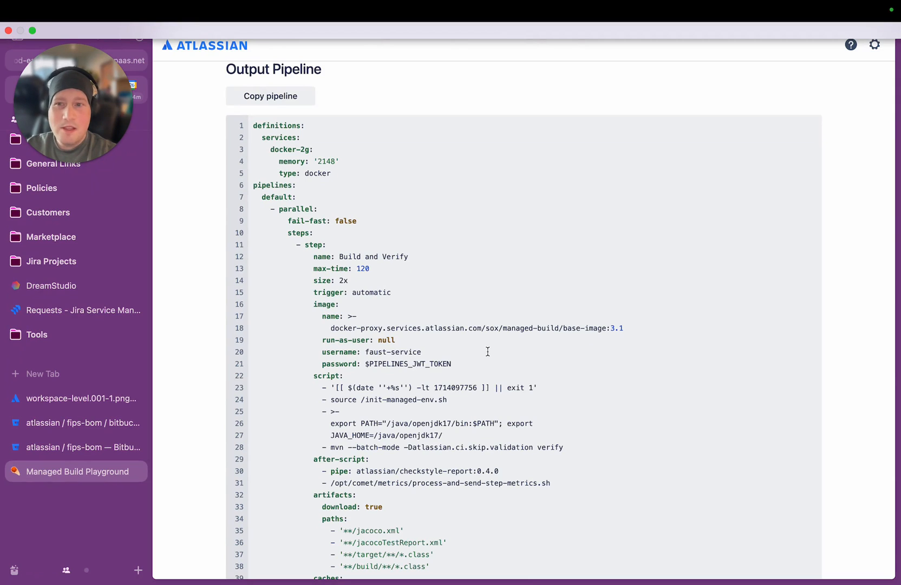
pyautogui.moveTo(488, 355)
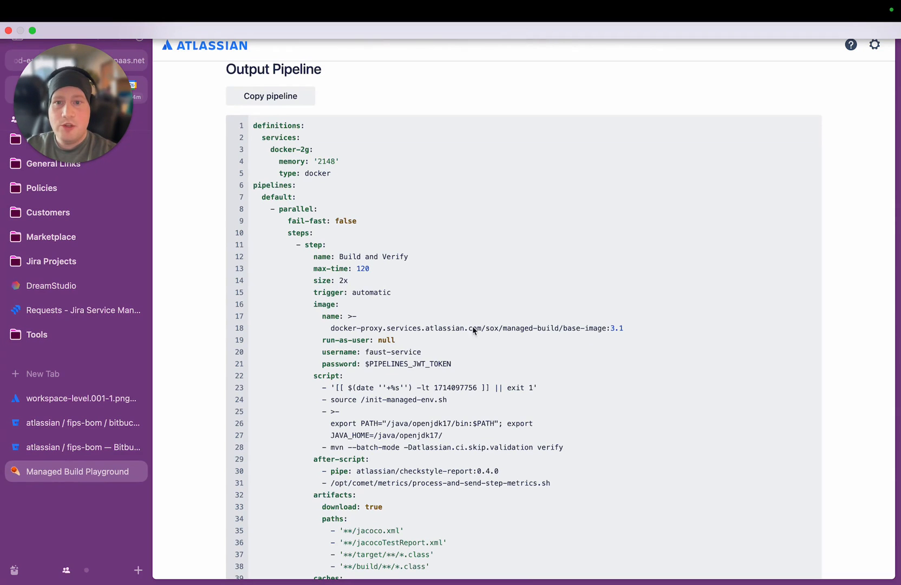
pyautogui.scroll(-3)
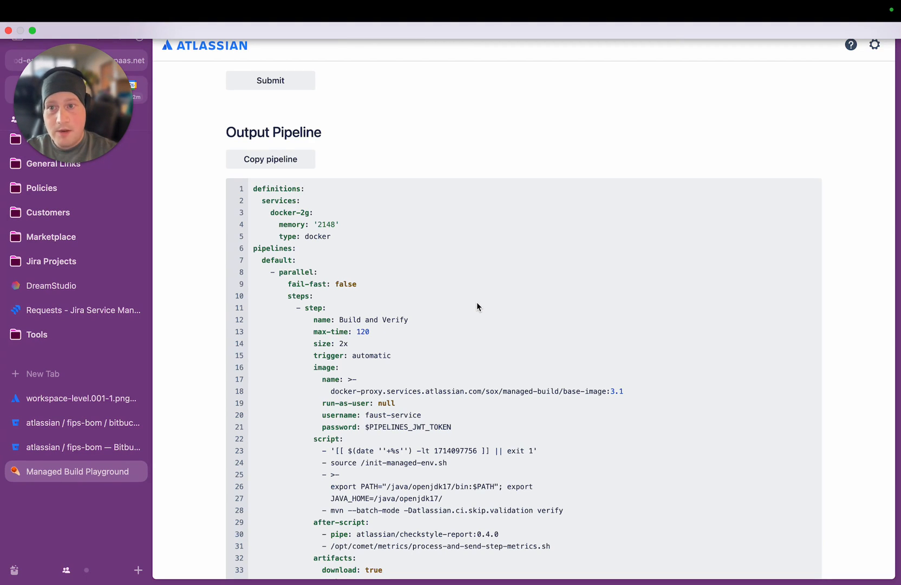
pyautogui.scroll(-3)
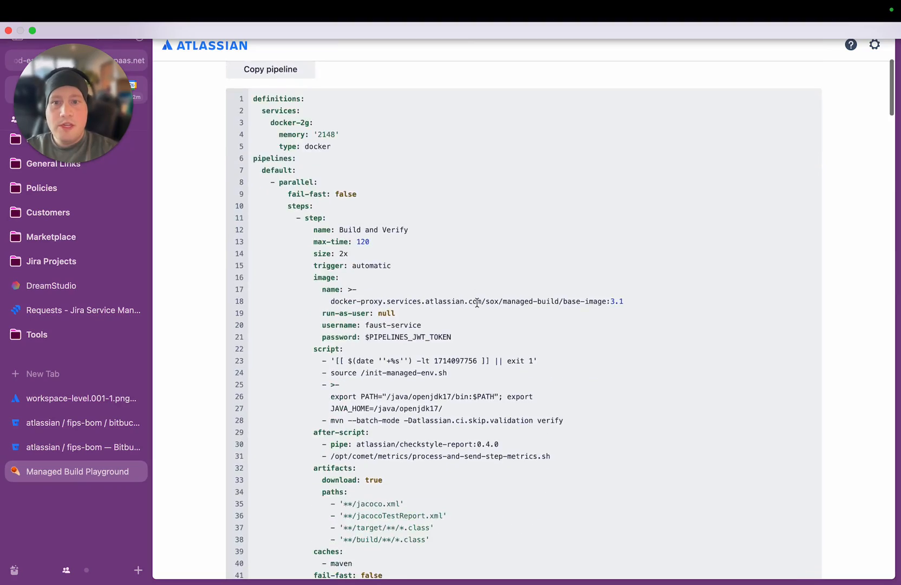
pyautogui.scroll(-3)
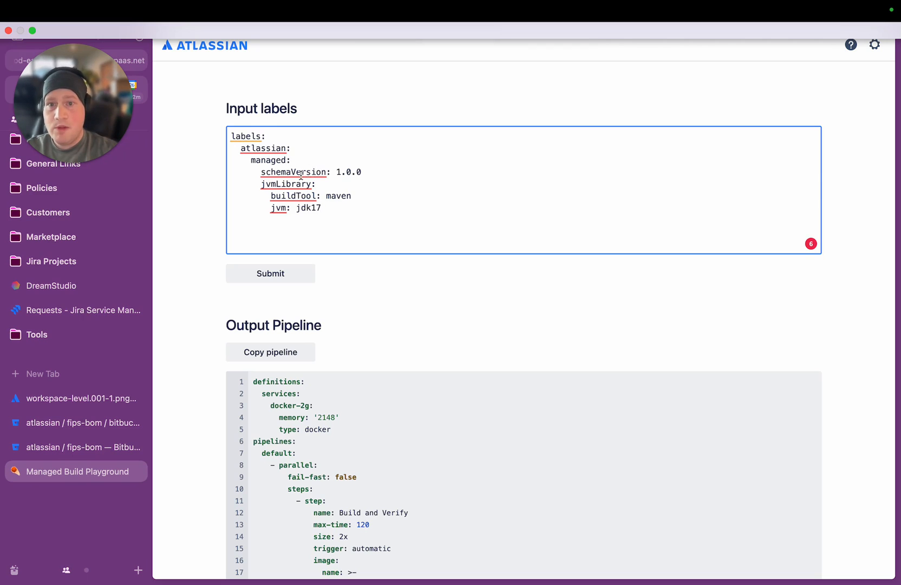
pyautogui.click(362, 172)
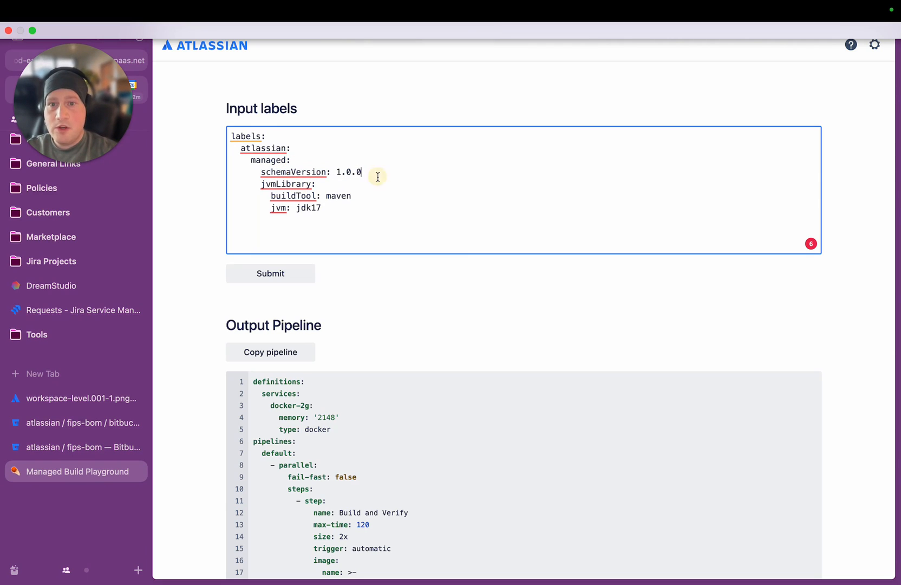
pyautogui.doubleClick(287, 184)
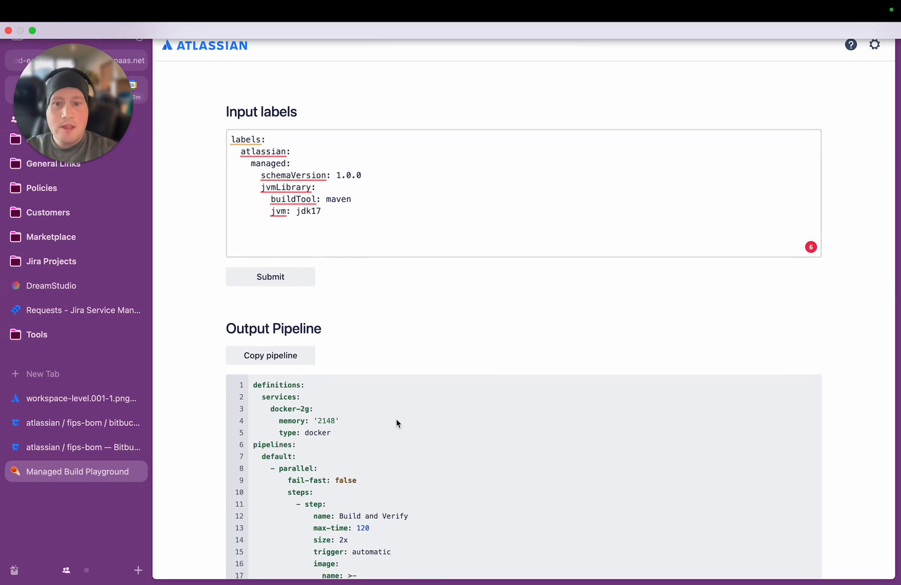
pyautogui.scroll(-3)
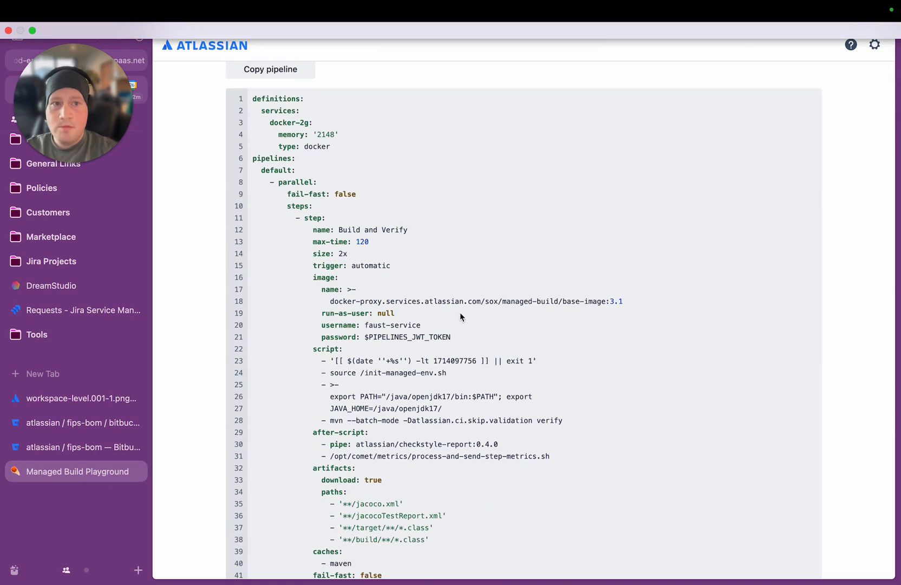
pyautogui.scroll(-3)
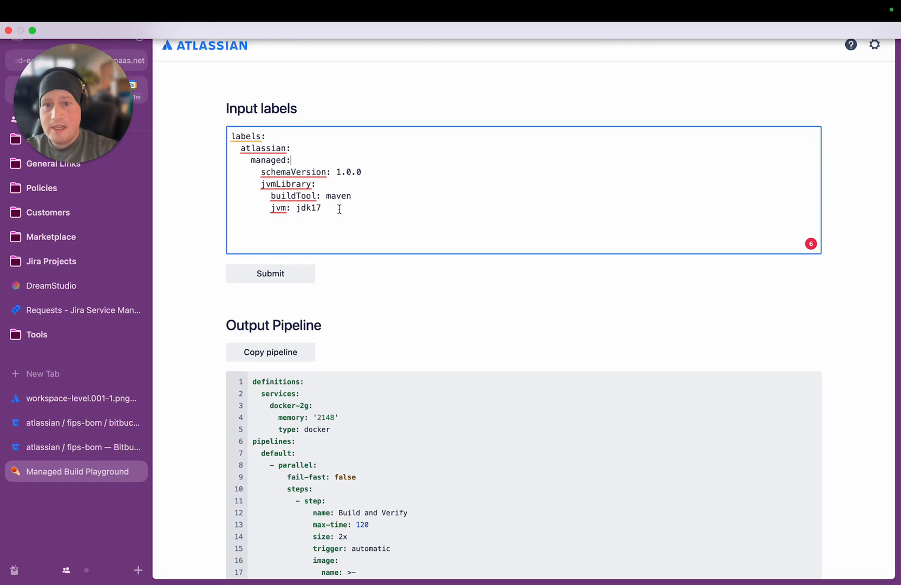
pyautogui.moveTo(380, 342)
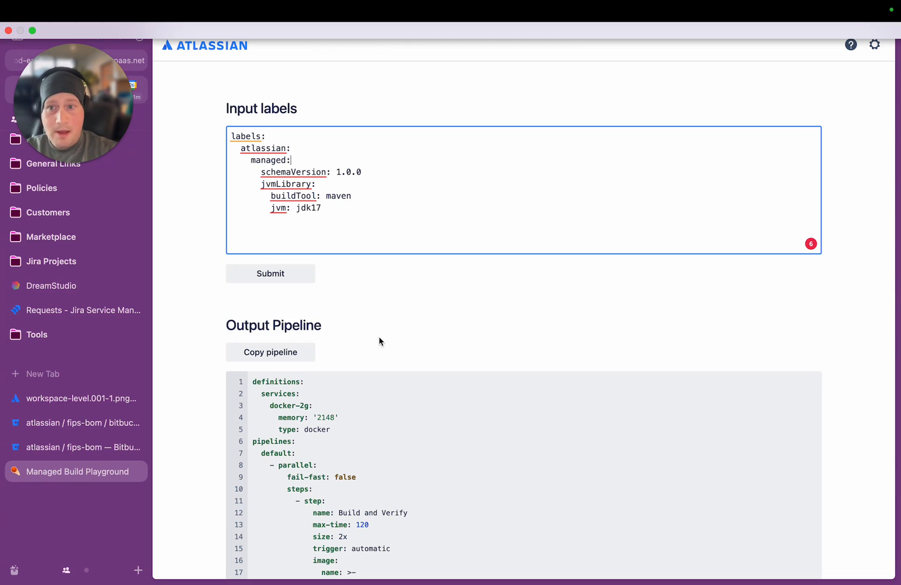
pyautogui.moveTo(455, 311)
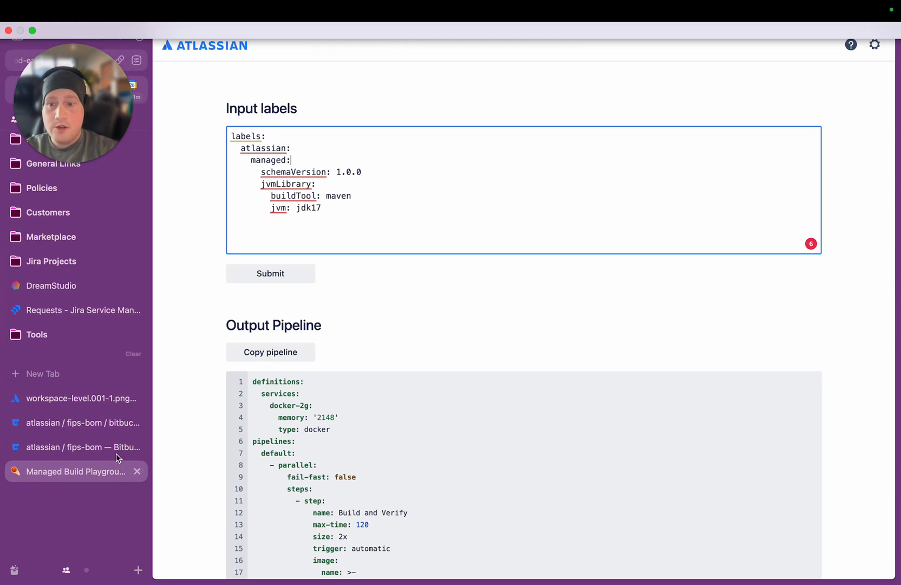
# View fips-bom's bitbucket-pipelines.yml and highlight its short managed build labels.
pyautogui.click(75, 423)
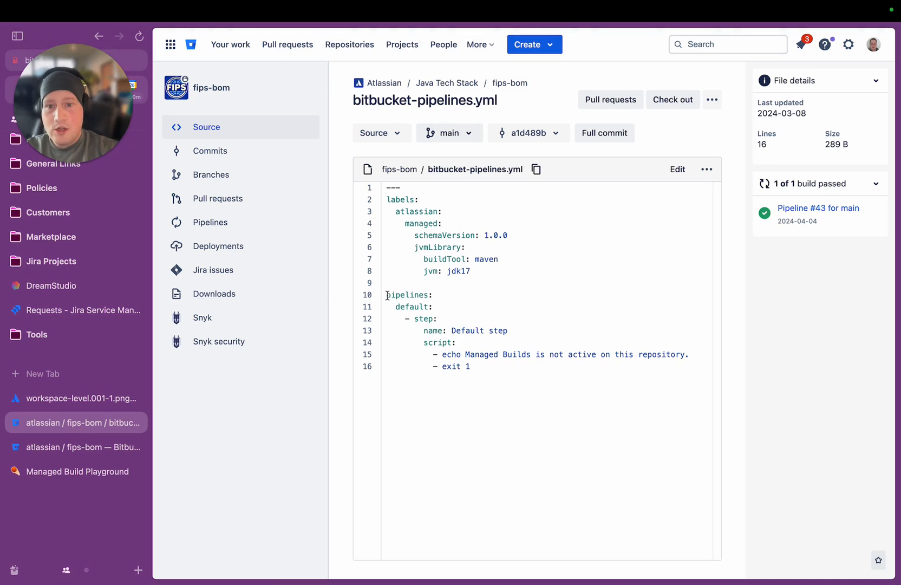
pyautogui.moveTo(387, 294); pyautogui.dragTo(470, 366)
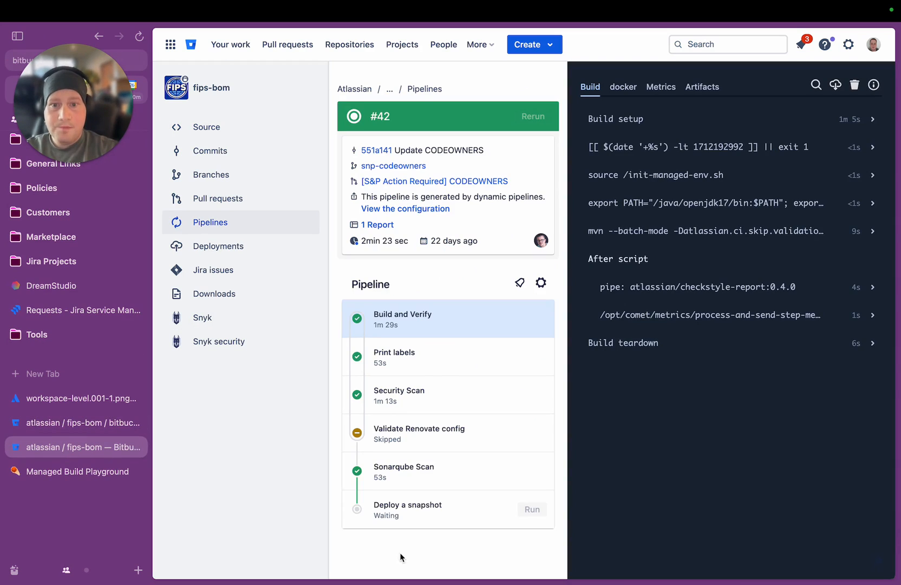
pyautogui.moveTo(214, 294)
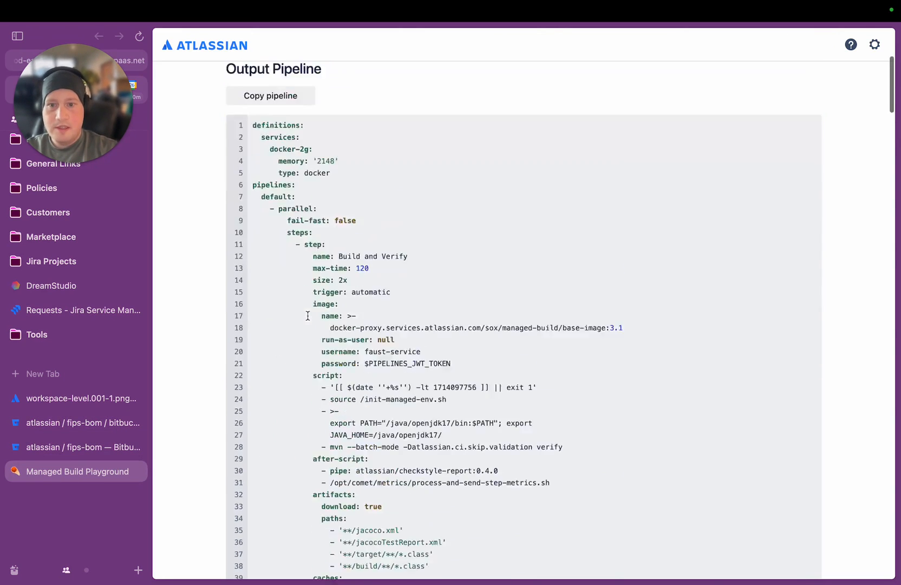
# Review pipeline #42's Validate Renovate config, Sonarqube Scan and Build and Verify step logs.
pyautogui.scroll(-3)
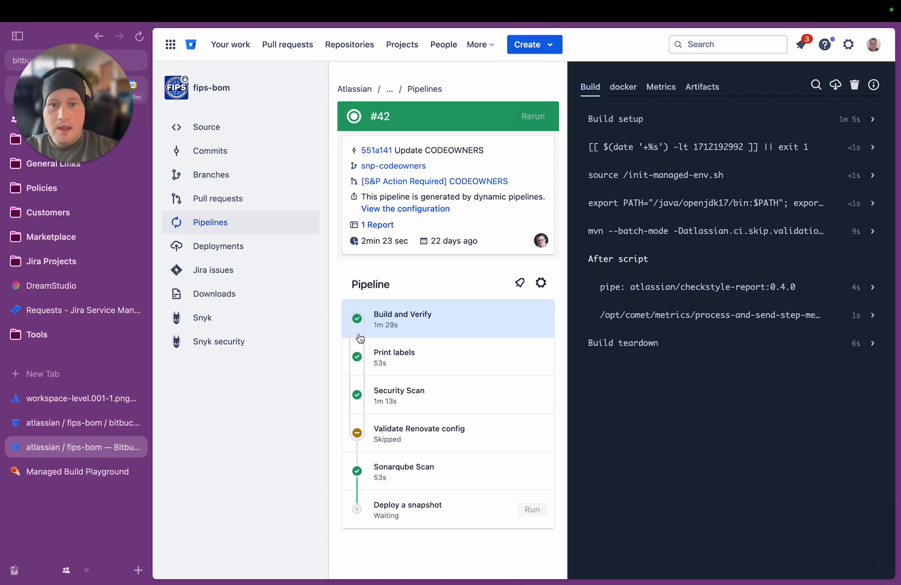
pyautogui.moveTo(427, 395)
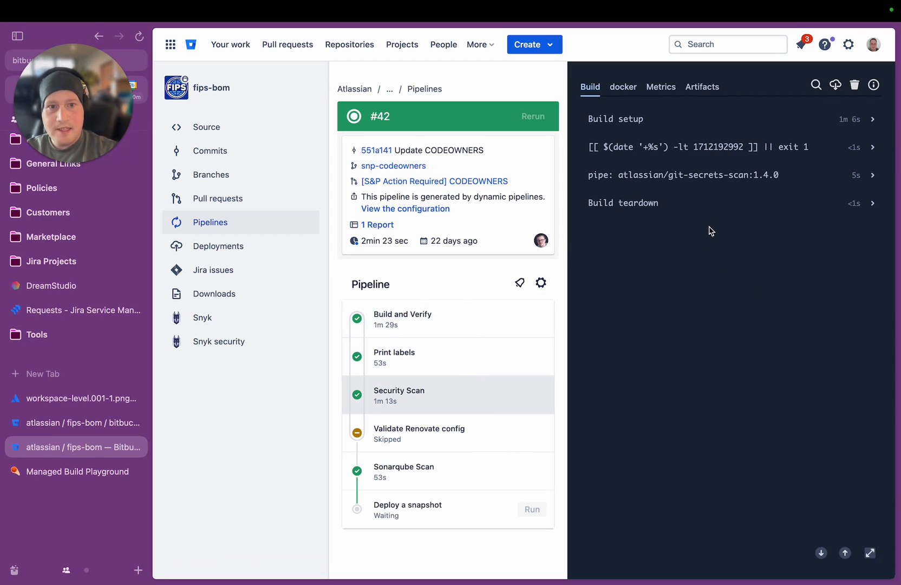
pyautogui.click(419, 433)
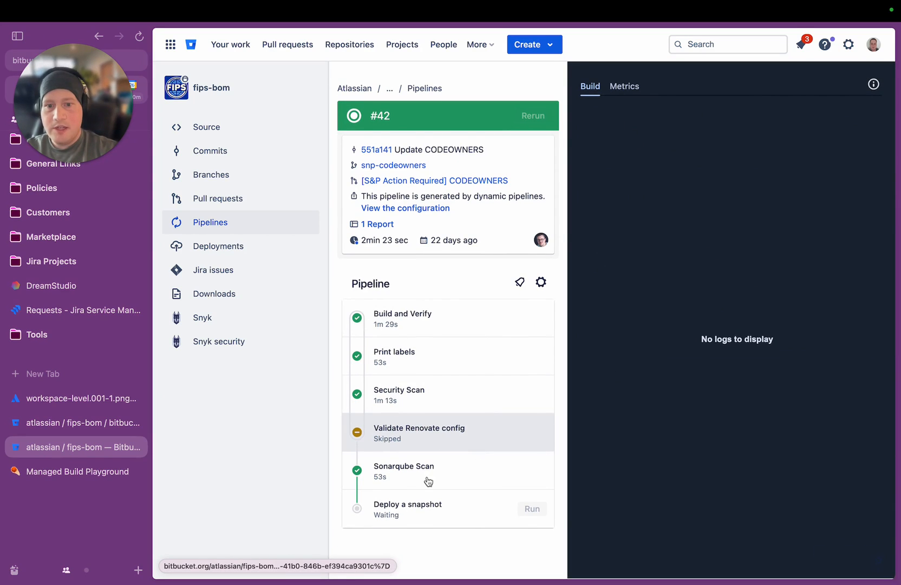
pyautogui.click(404, 466)
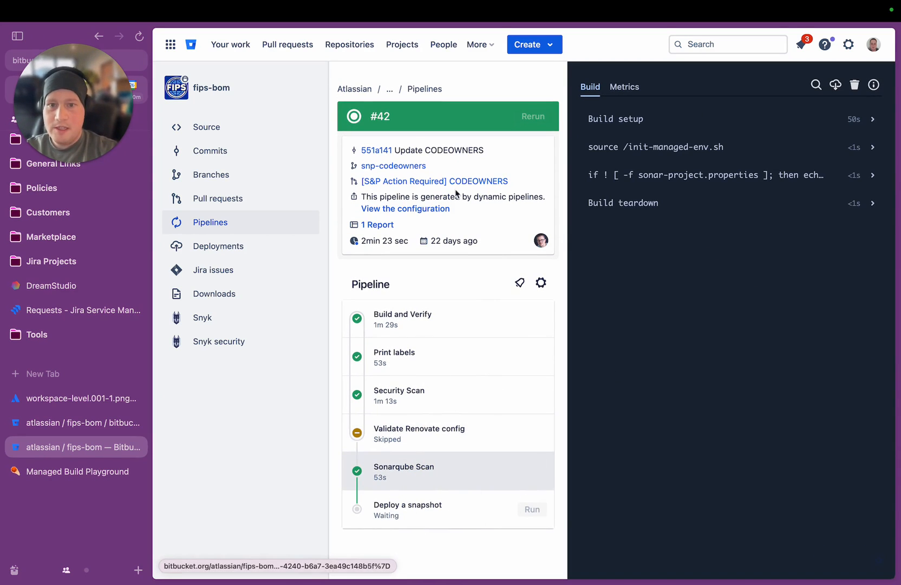
pyautogui.click(402, 318)
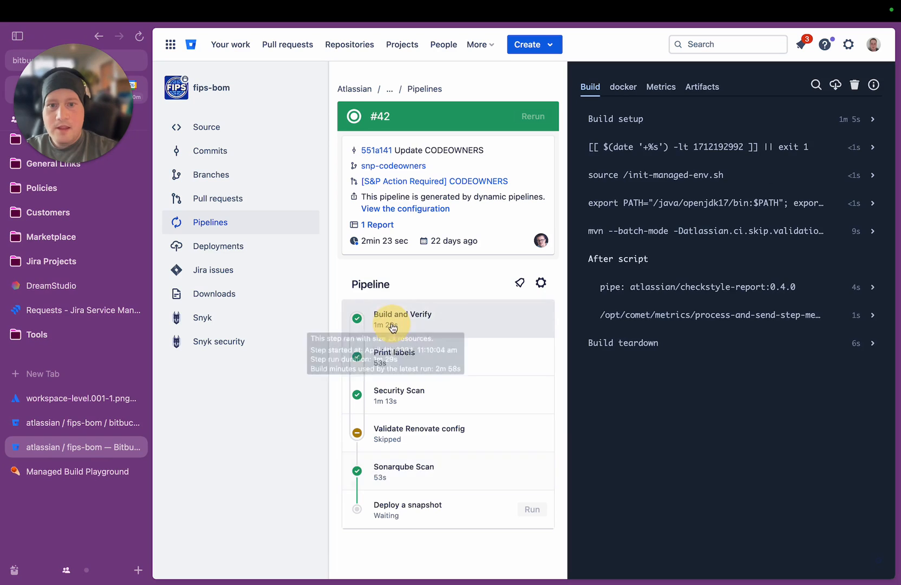
pyautogui.click(206, 127)
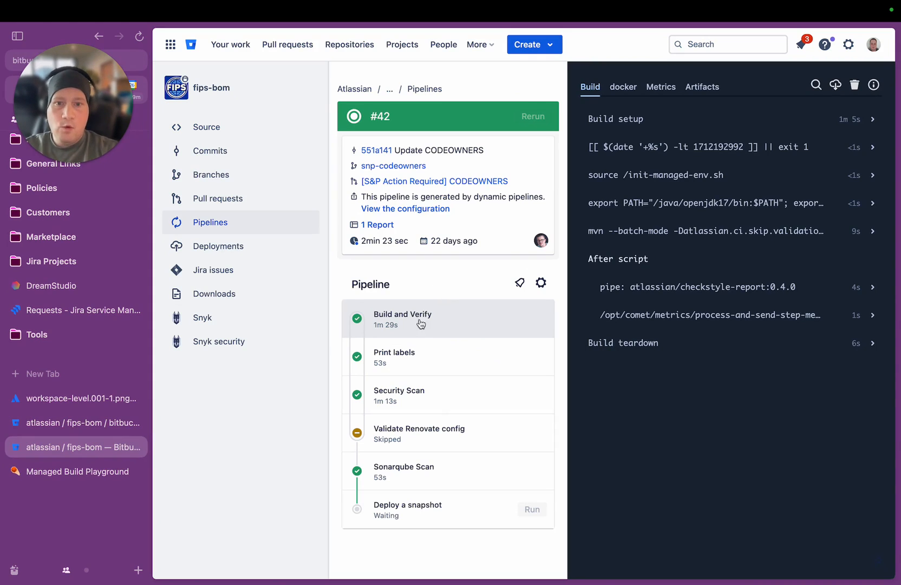
pyautogui.moveTo(440, 334)
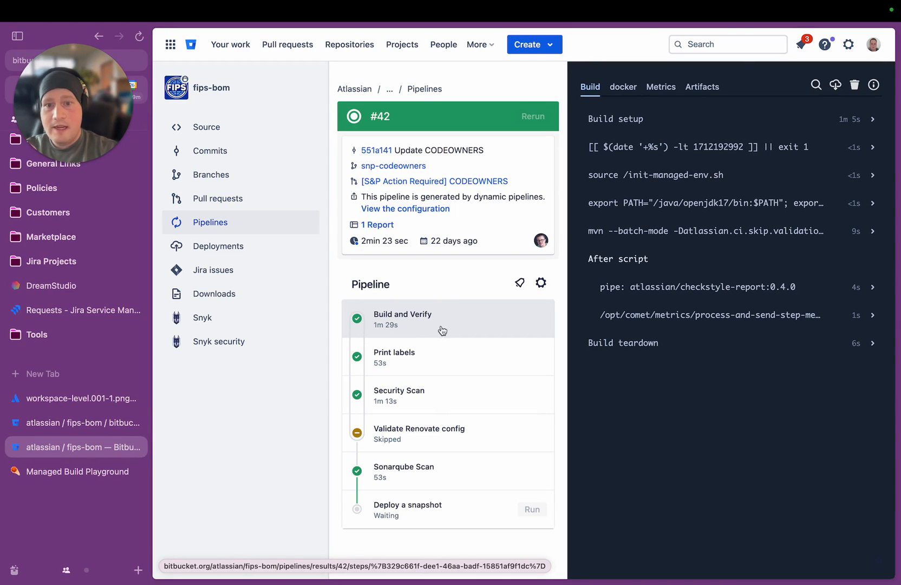
pyautogui.moveTo(441, 307)
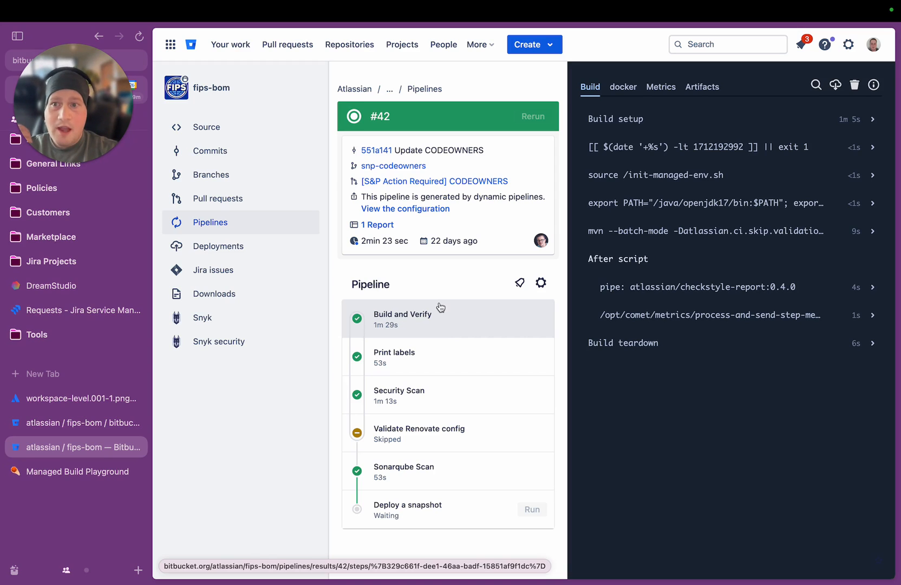